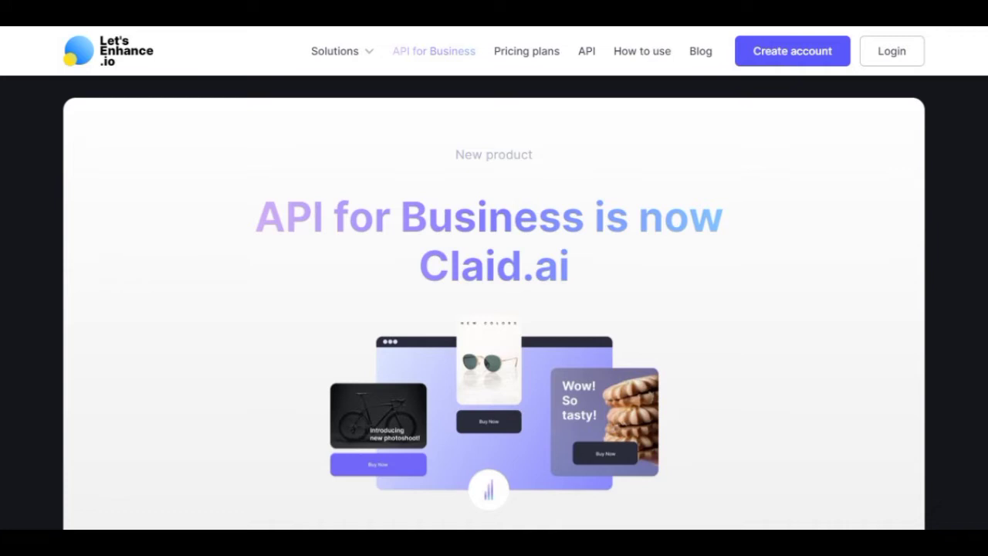
scroll("down", 3)
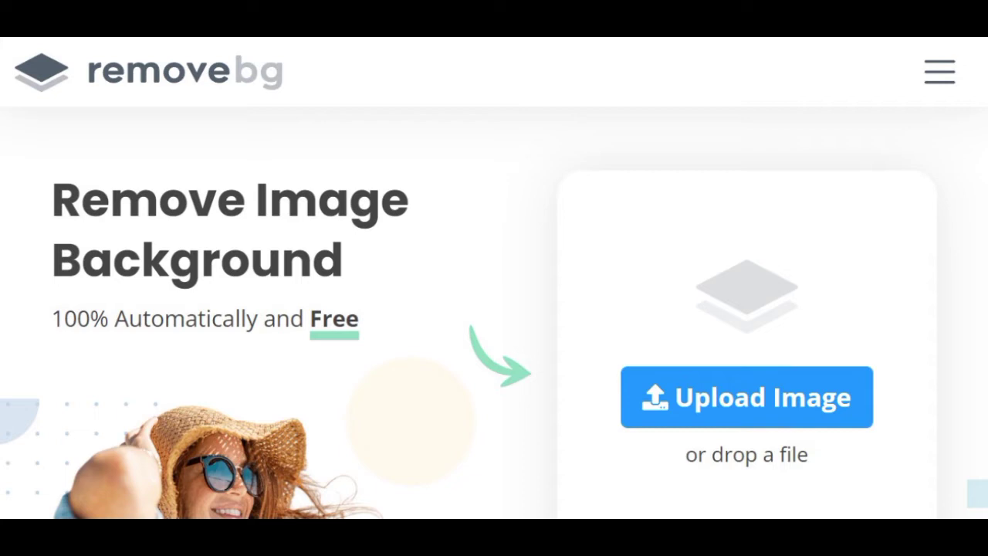
scroll("down", 3)
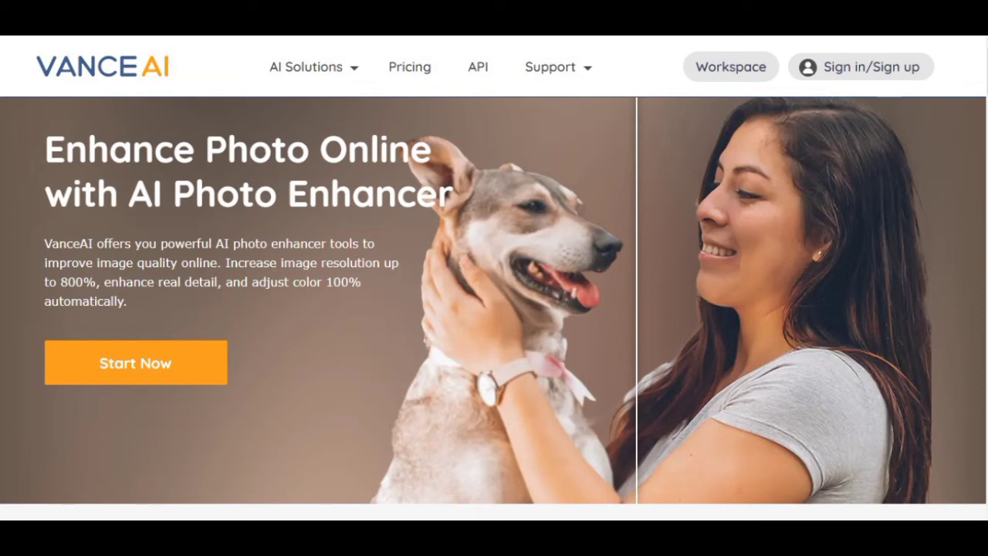
scroll("down", 3)
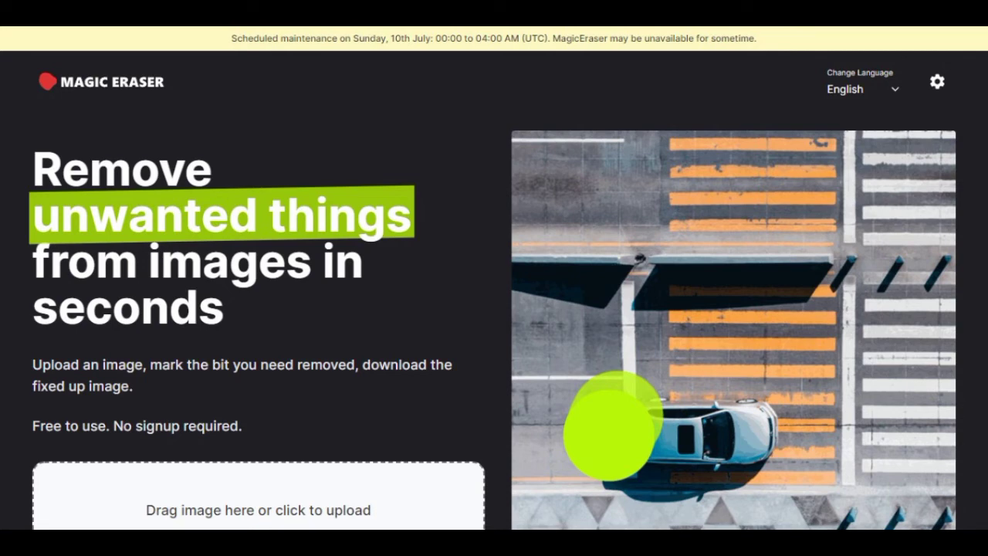
scroll("down", 3)
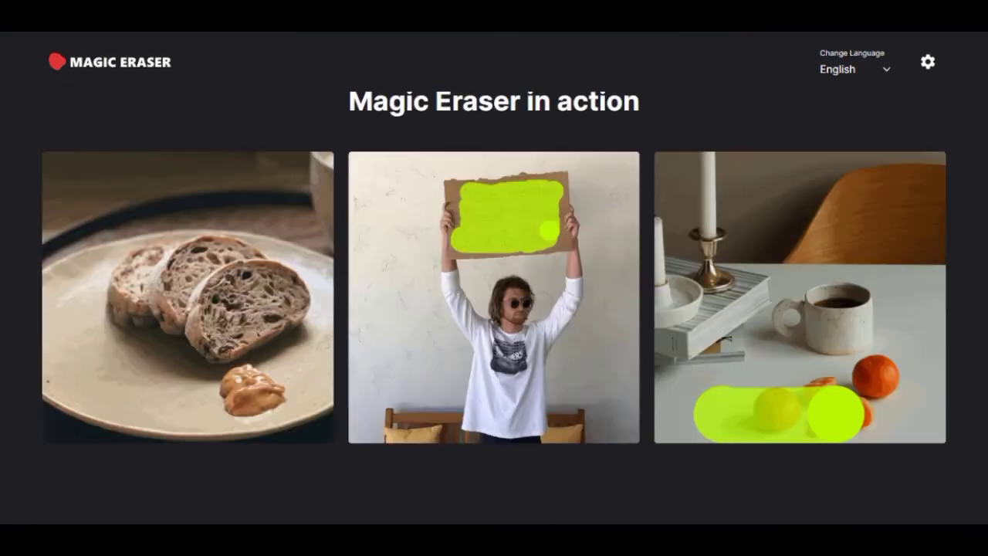